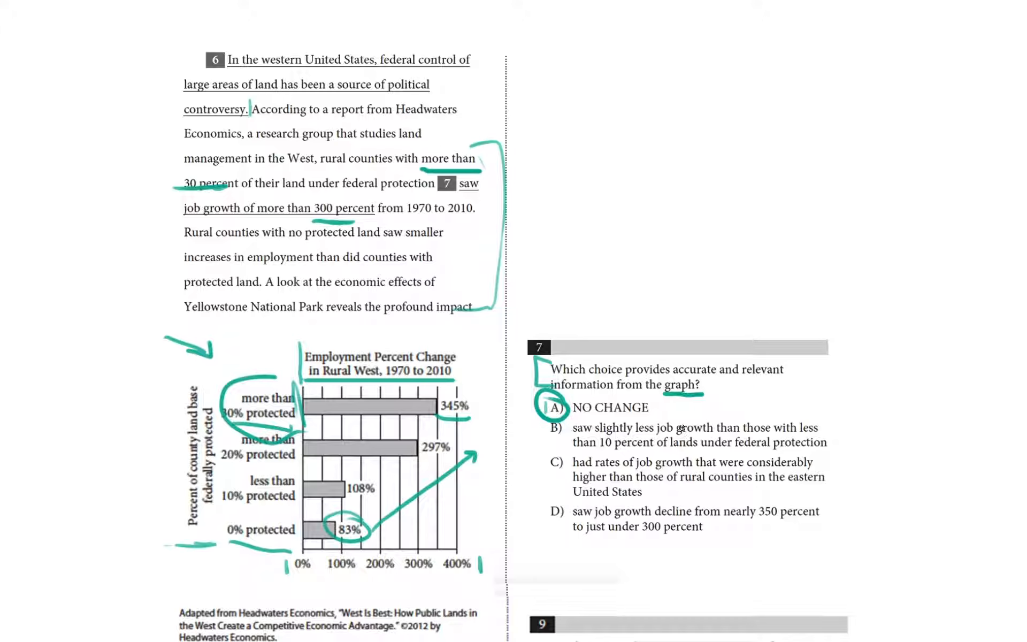
{"action": "mouse_move", "coordinate": [410, 490]}
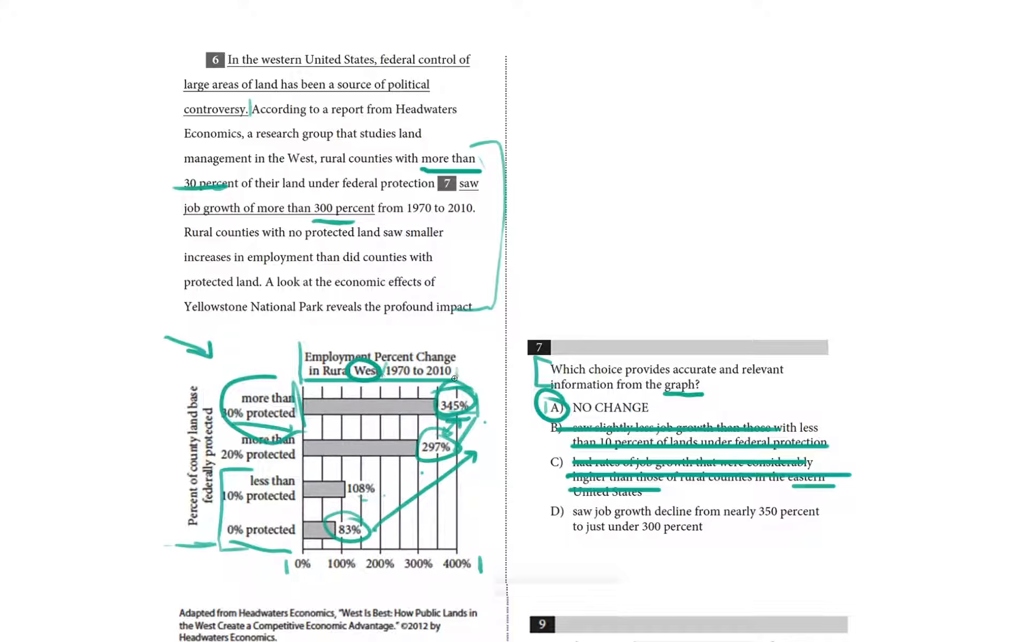
{"action": "mouse_move", "coordinate": [522, 505]}
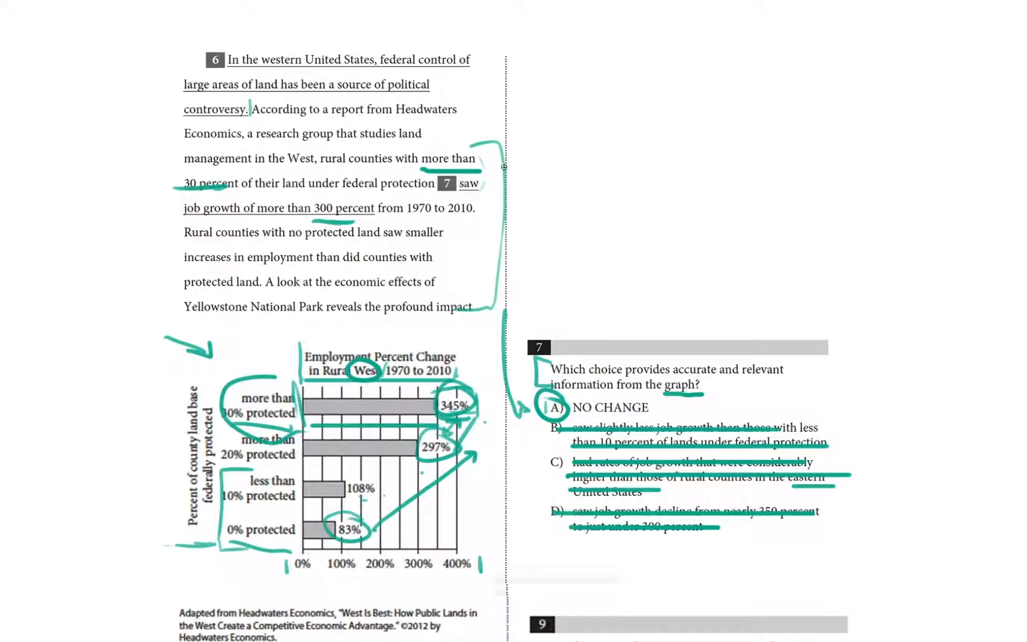
{"action": "mouse_move", "coordinate": [528, 232]}
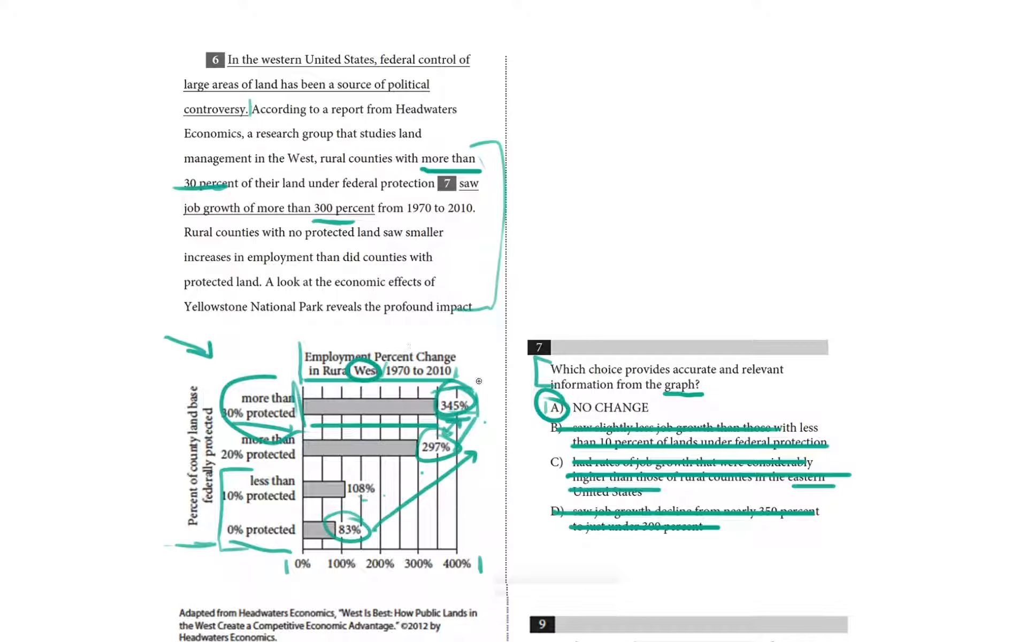
{"action": "mouse_move", "coordinate": [484, 182]}
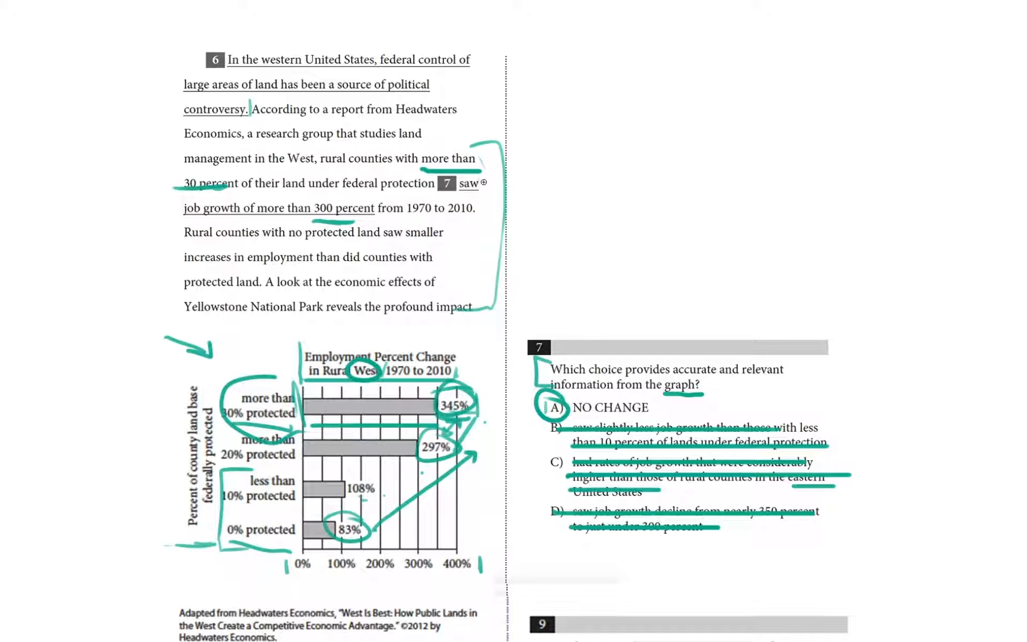